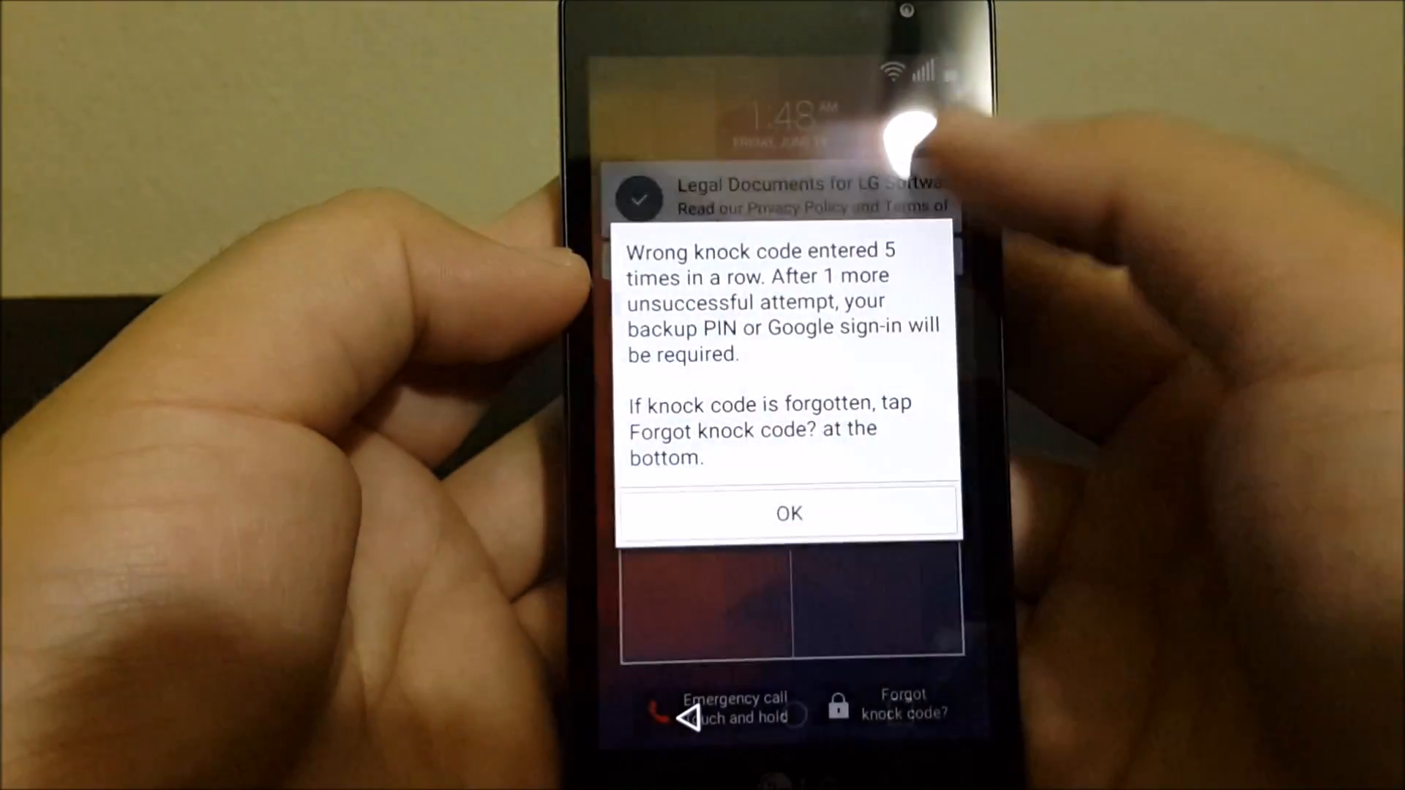
Dismiss the warning about five wrong knock code attempts with OK.
left_click(789, 514)
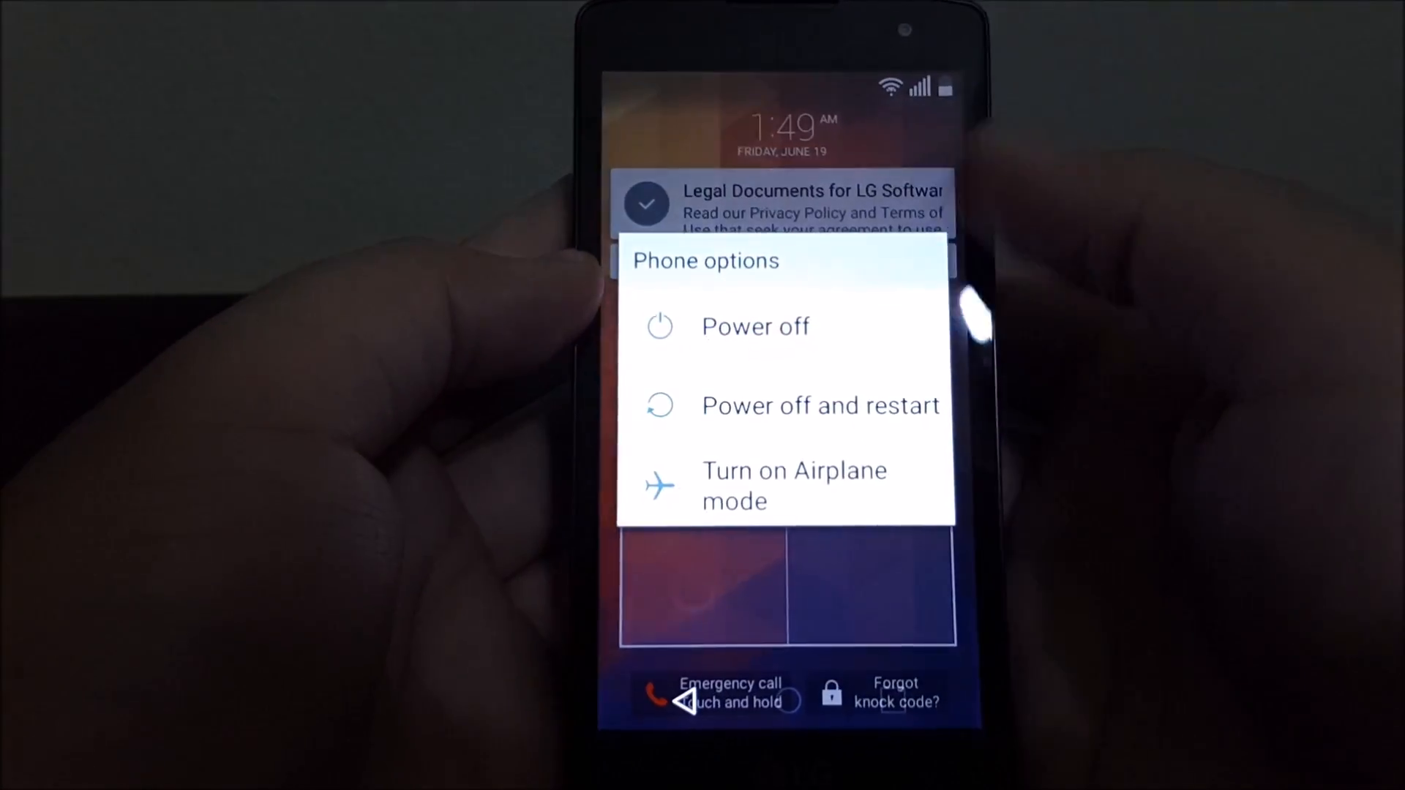
Choose Power off from the Phone options menu to shut the phone down.
left_click(755, 326)
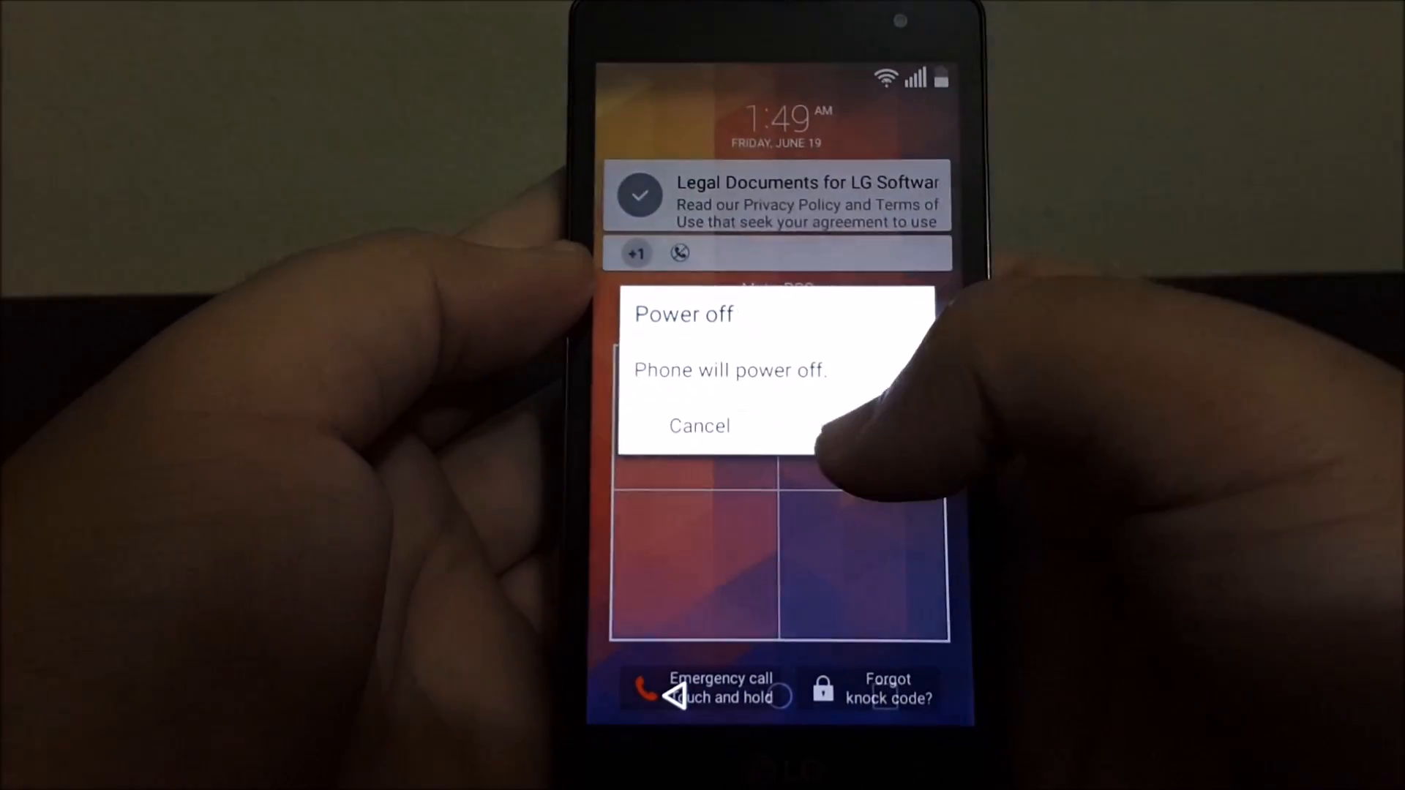